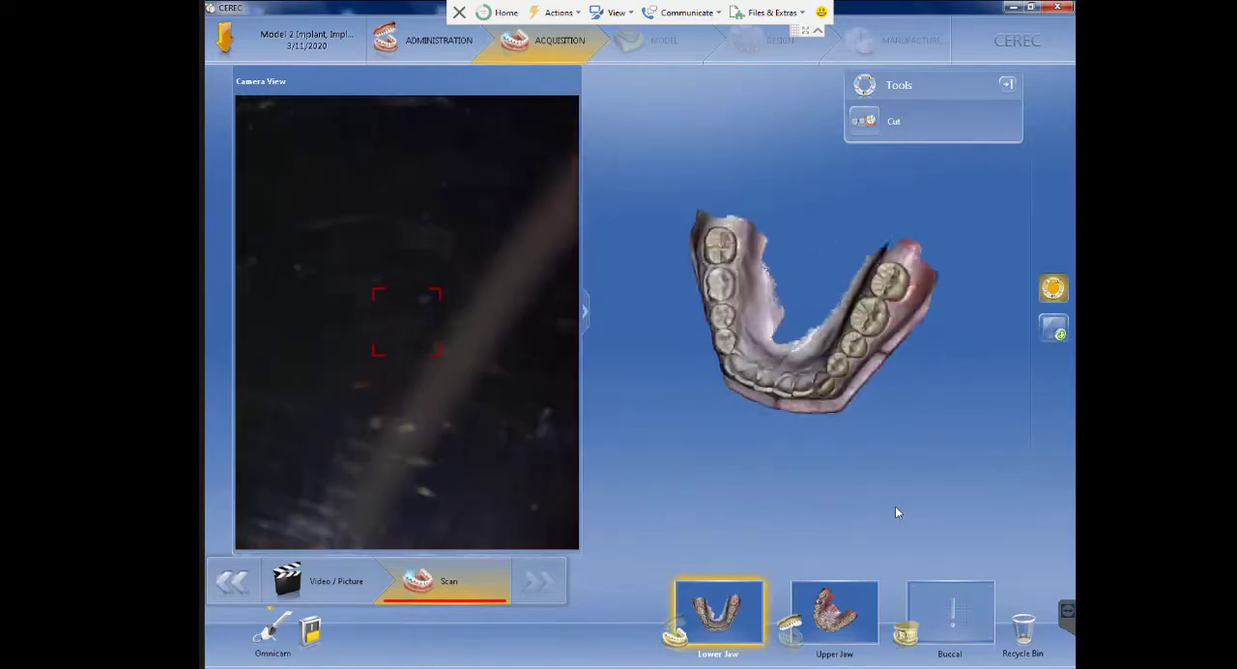
Step: Capture the buccal bite scan with the Omnicam alongside the lower and upper jaw scans
{"action": "left_click", "coordinate": [949, 611]}
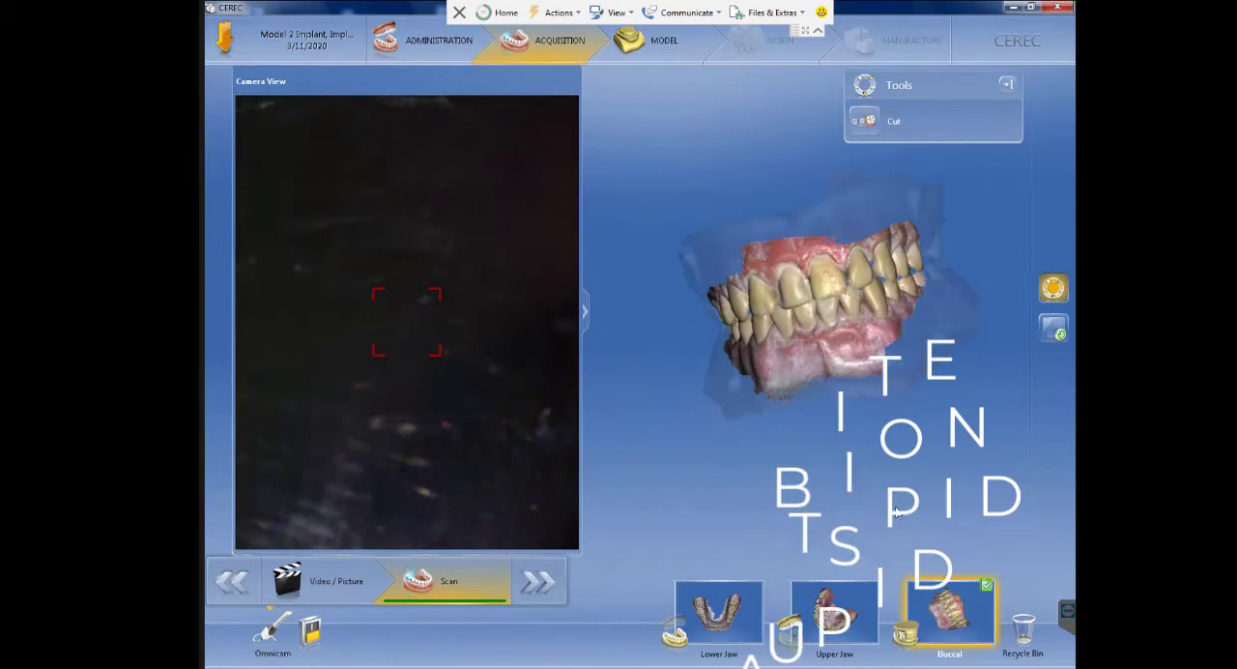
Step: Move to the Model phase and start the Cut tool on the lower jaw
{"action": "left_click", "coordinate": [664, 40]}
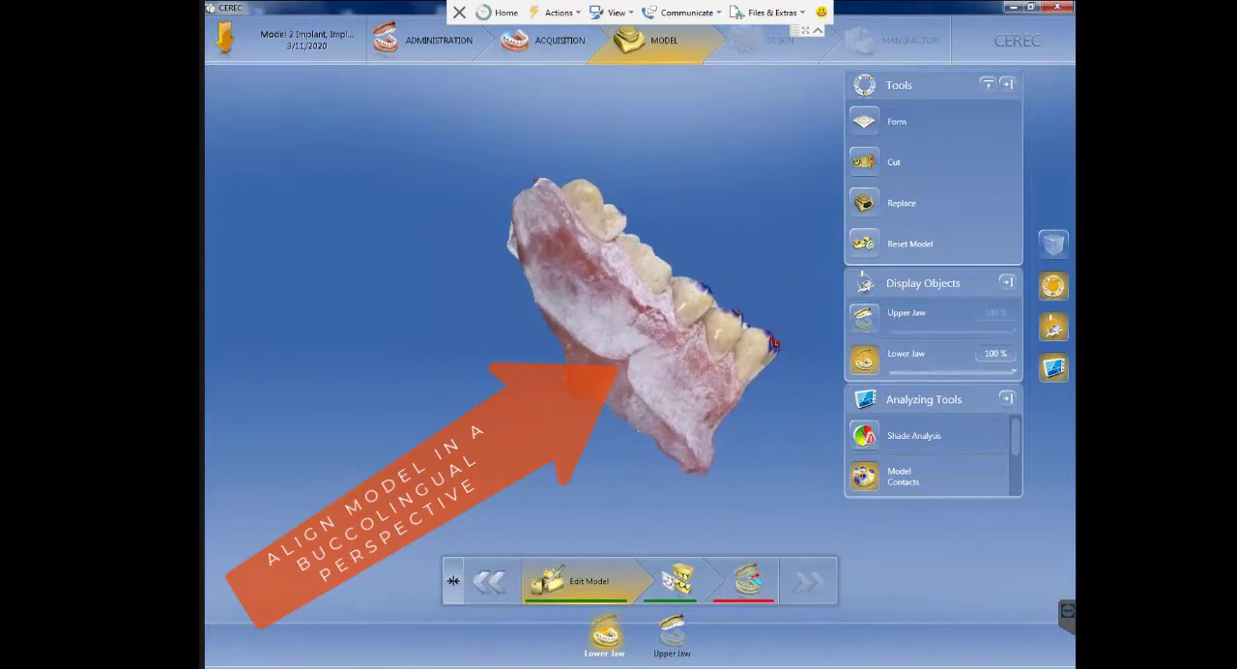
{"action": "left_click", "coordinate": [894, 162]}
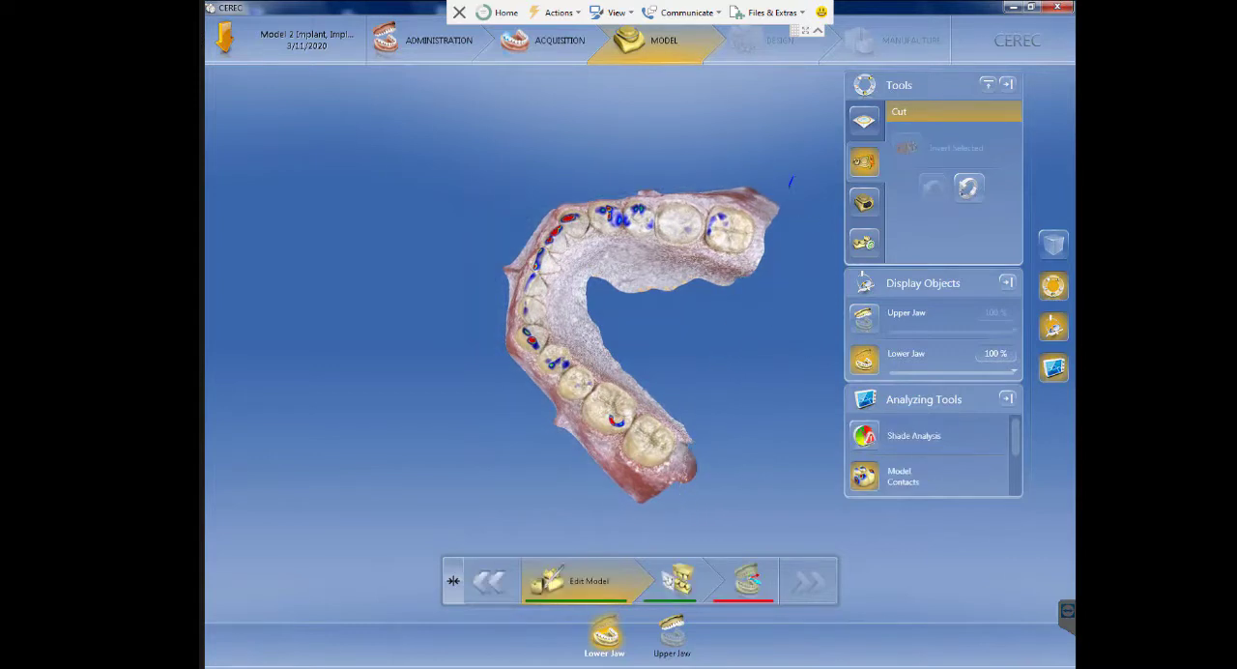
Step: Draw cut lines around the excess scan areas on both sides of the lower jaw
{"action": "left_click_drag", "start_coordinate": [790, 177], "coordinate": [640, 551]}
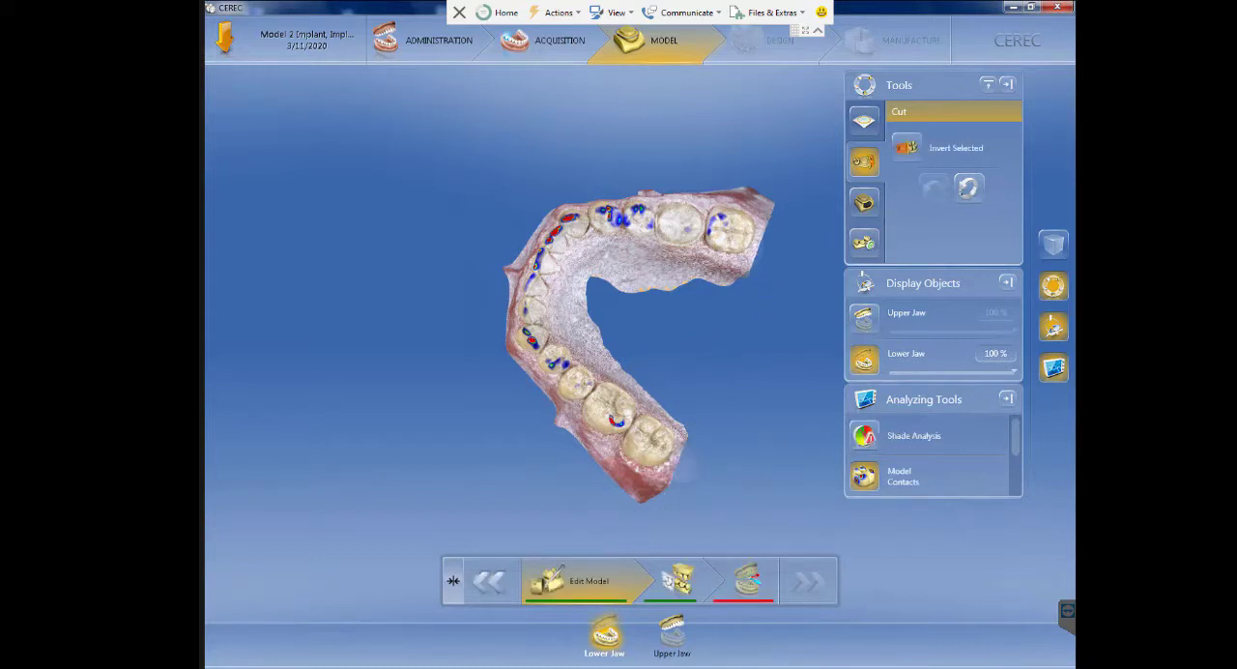
{"action": "left_click_drag", "start_coordinate": [628, 339], "coordinate": [628, 309]}
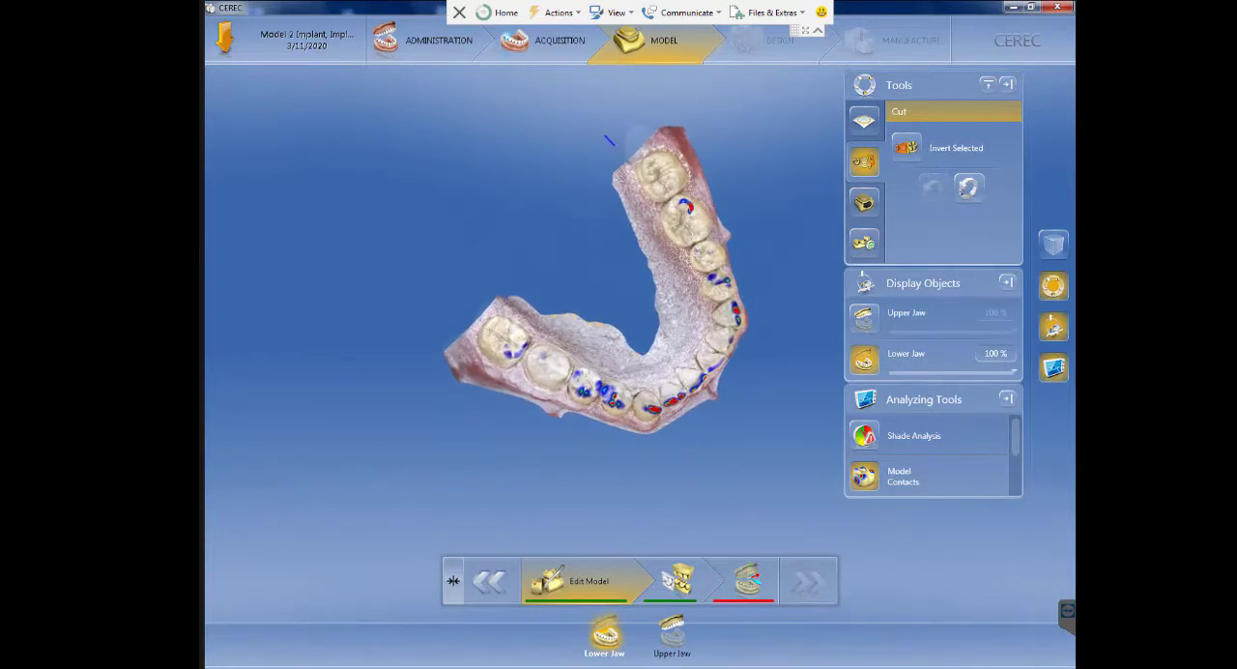
{"action": "left_click_drag", "start_coordinate": [594, 146], "coordinate": [734, 391]}
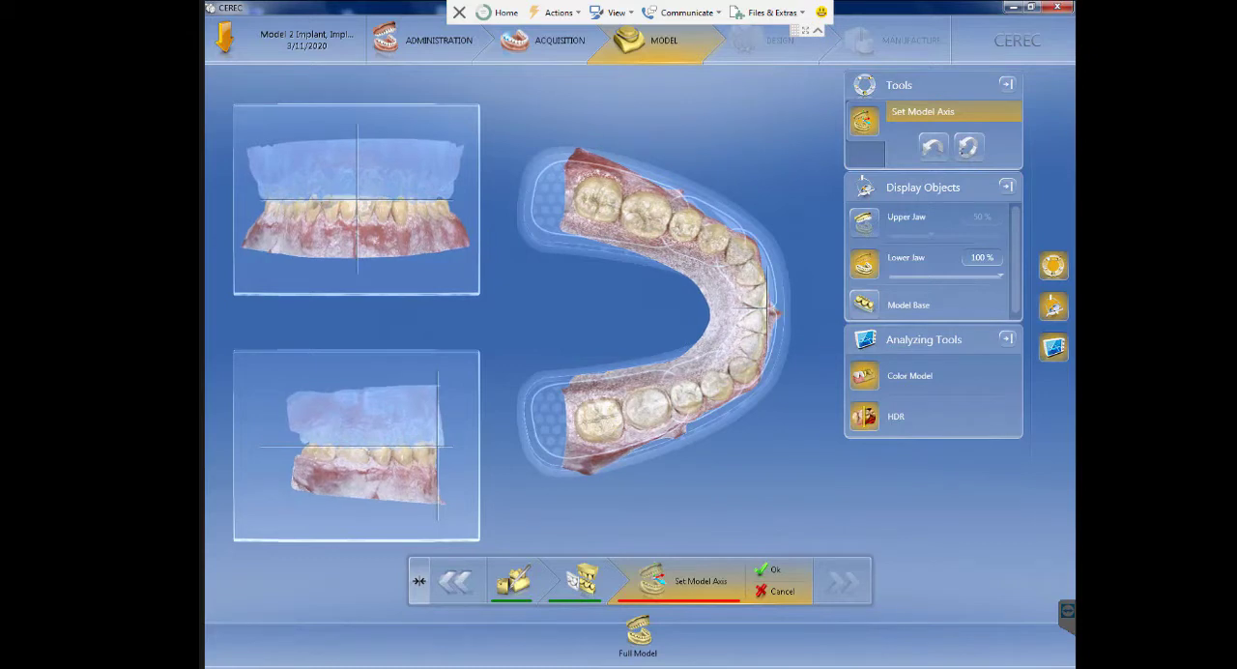
Step: Confirm the full model's axis alignment in Set Model Axis with Ok
{"action": "left_click", "coordinate": [763, 569]}
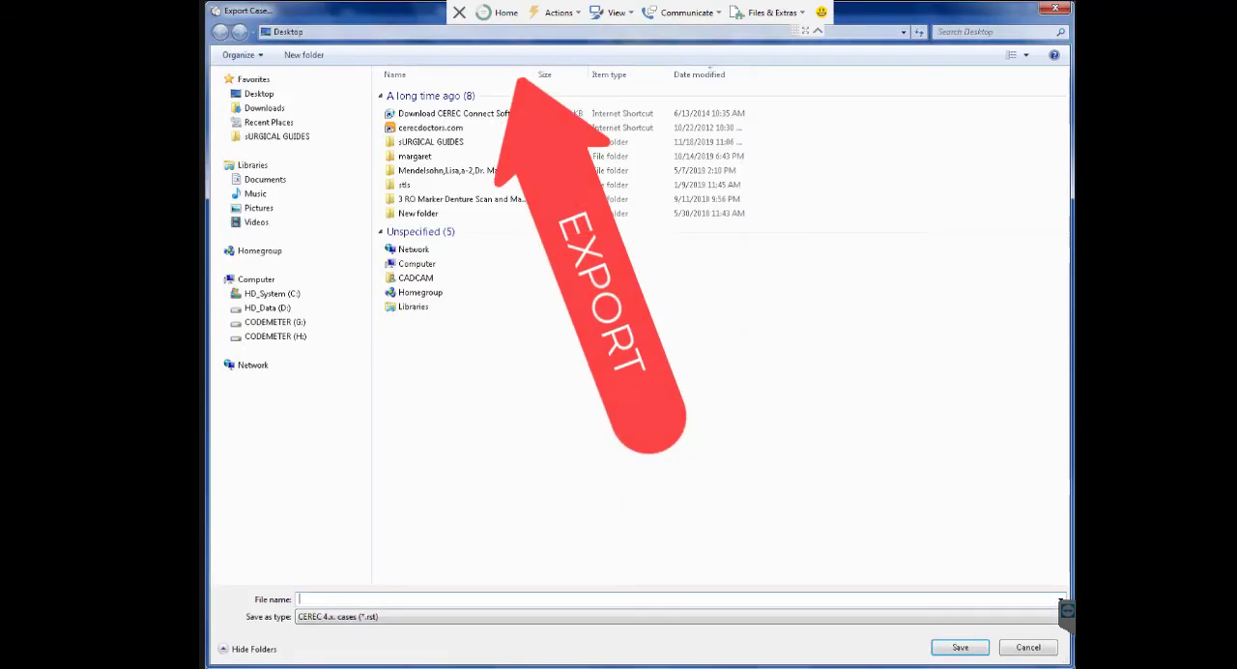
Step: Name the export 'model to scanbody biomax np' and choose the reduced-resolution STL file type
{"action": "type", "text": "model"}
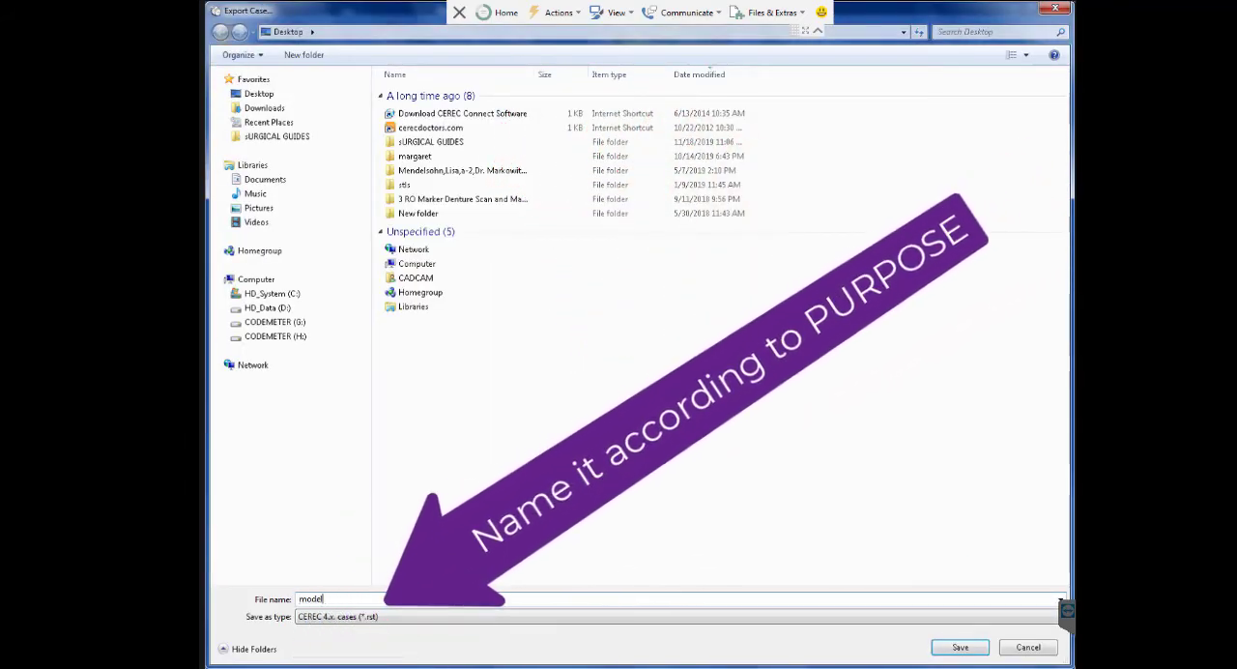
{"action": "type", "text": "to scanb"}
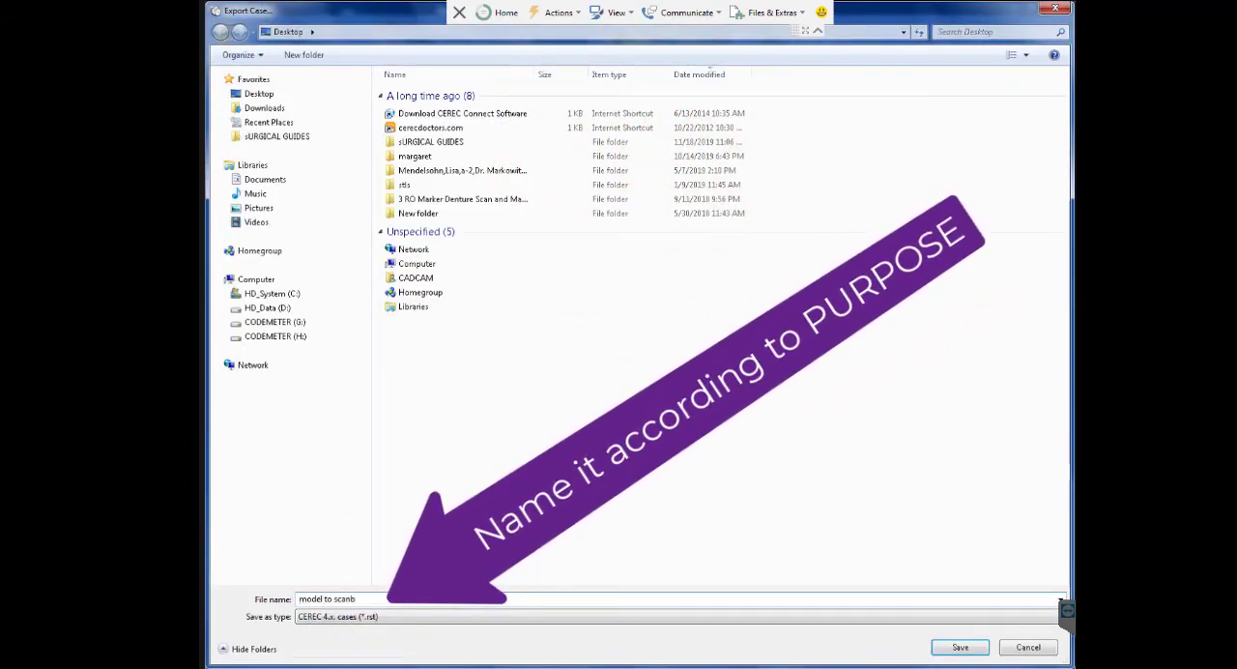
{"action": "type", "text": "body biomax np"}
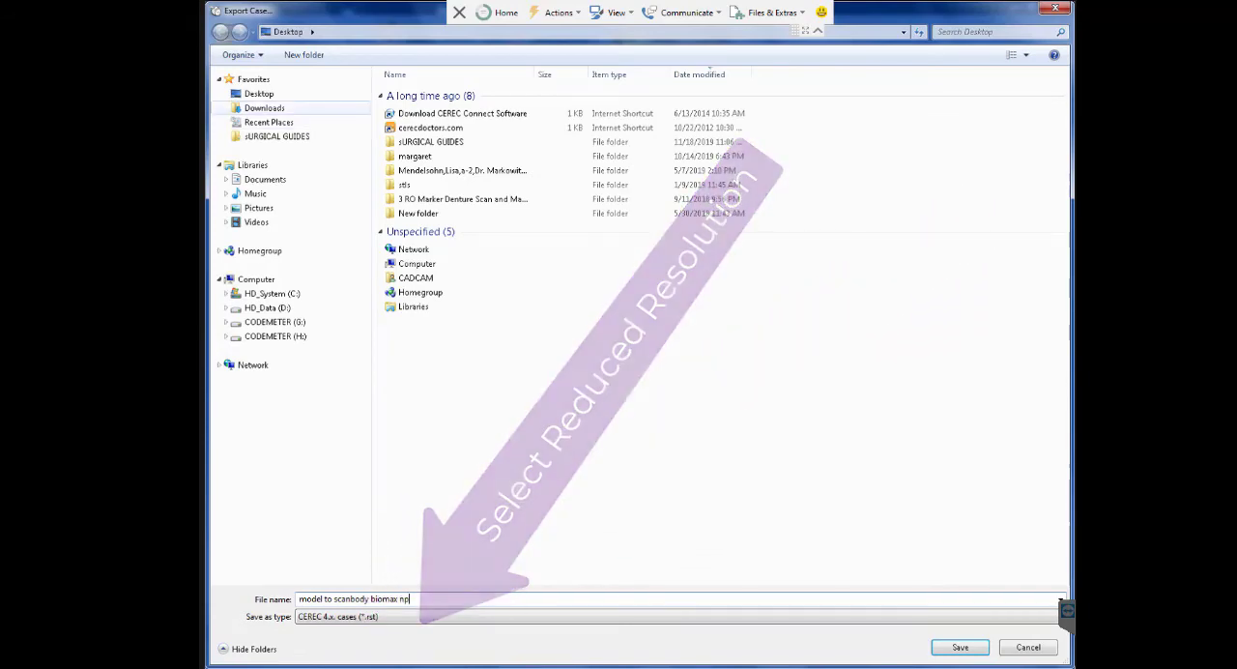
{"action": "left_click", "coordinate": [336, 617]}
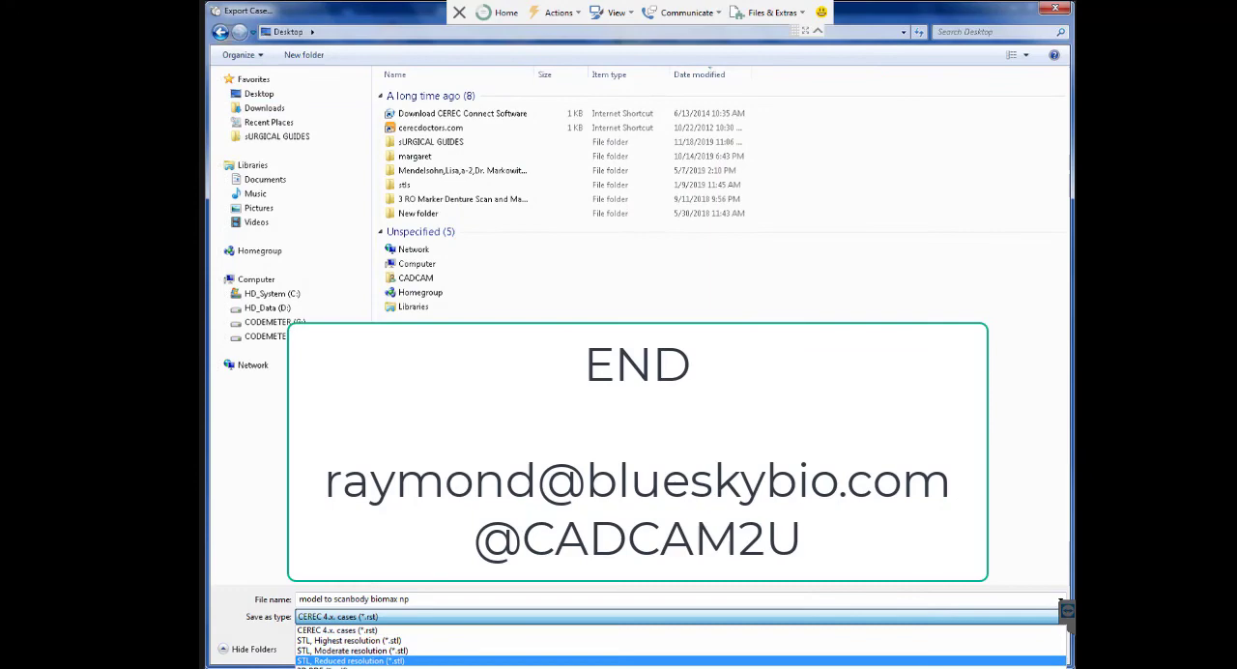